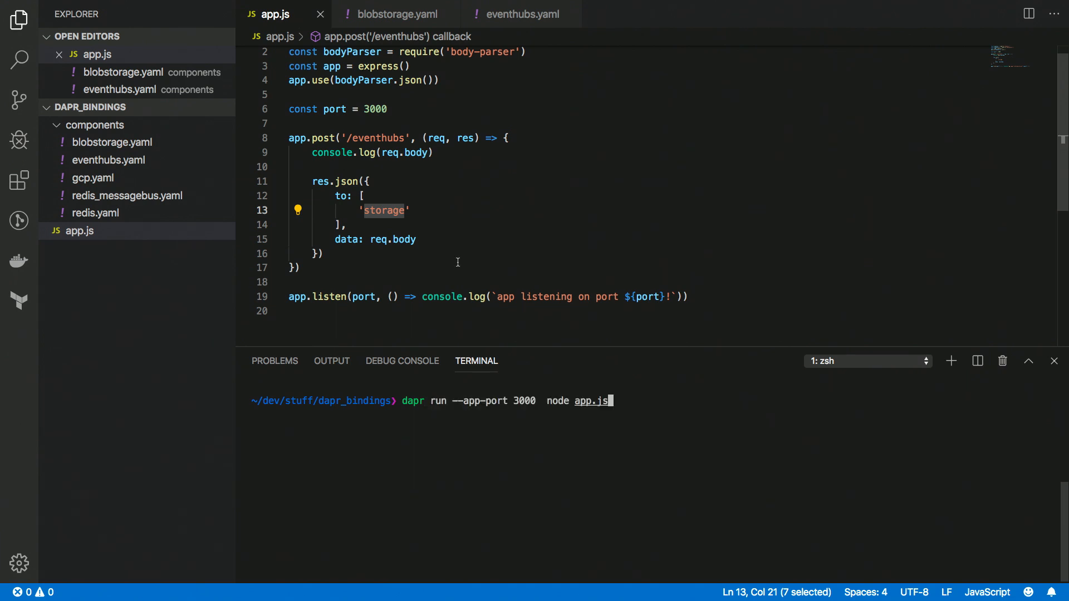
mouse_move(495, 394)
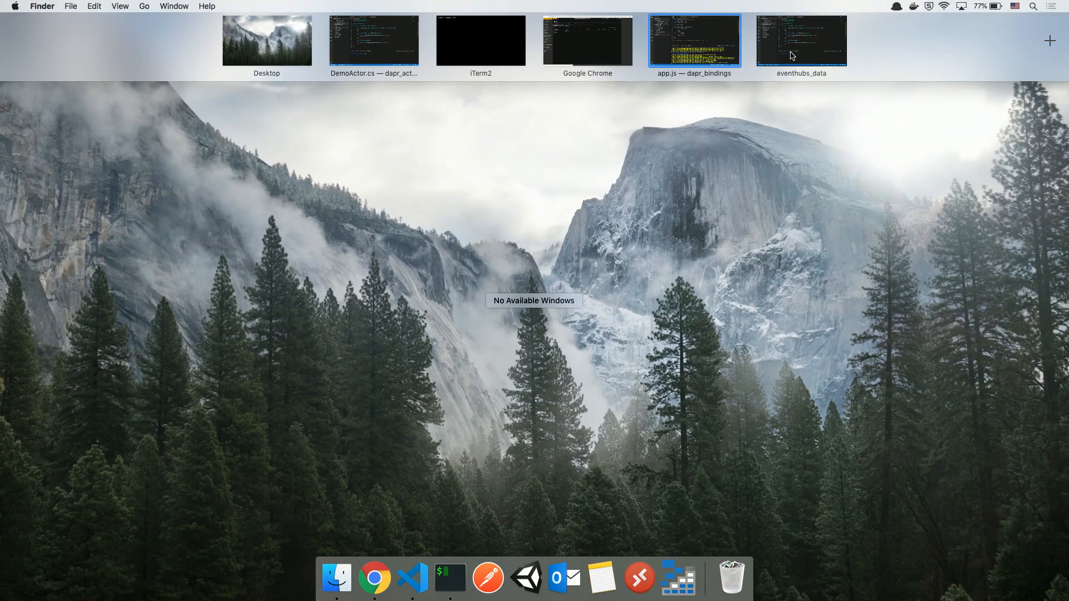
Run 'node app.ts' in the eventhubs_data project window's terminal
left_click(800, 40)
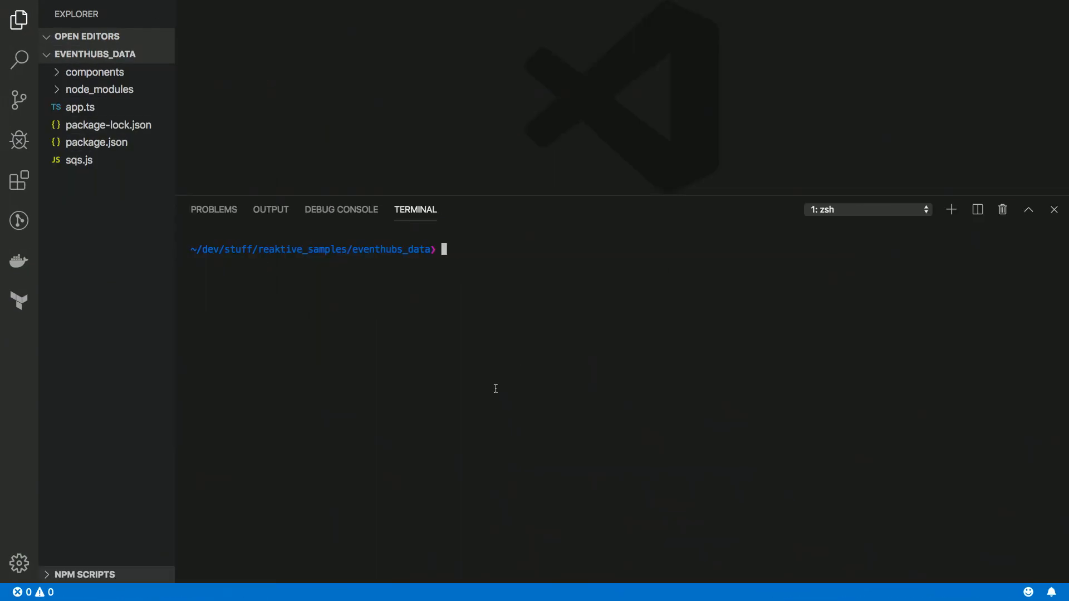
type("node app.ts")
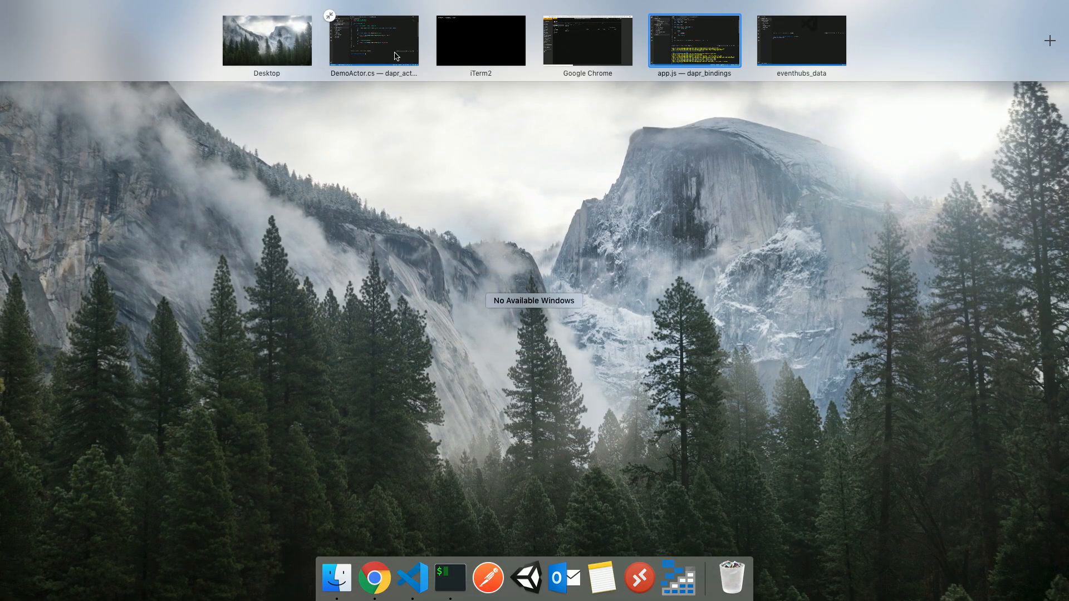
Switch to the Azure Portal in Chrome and dismiss the connection error popup
left_click(587, 40)
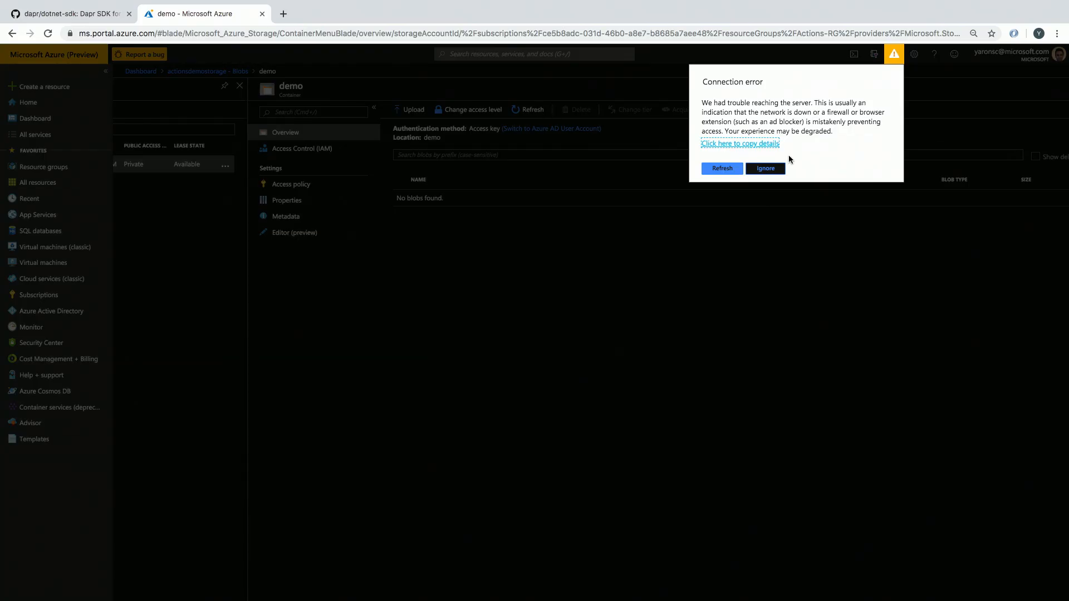
left_click(721, 168)
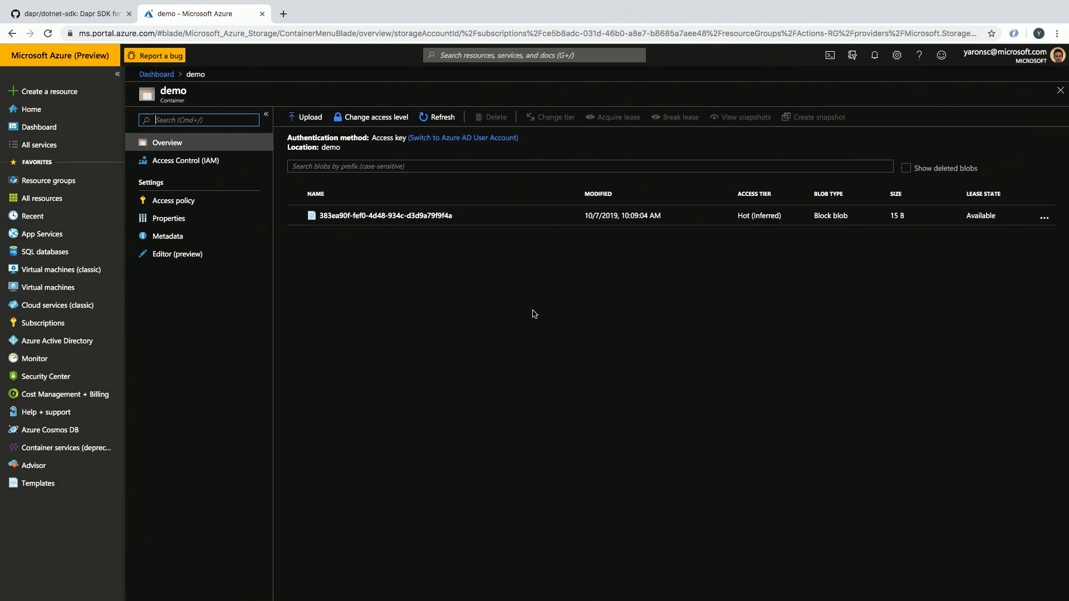
mouse_move(489, 257)
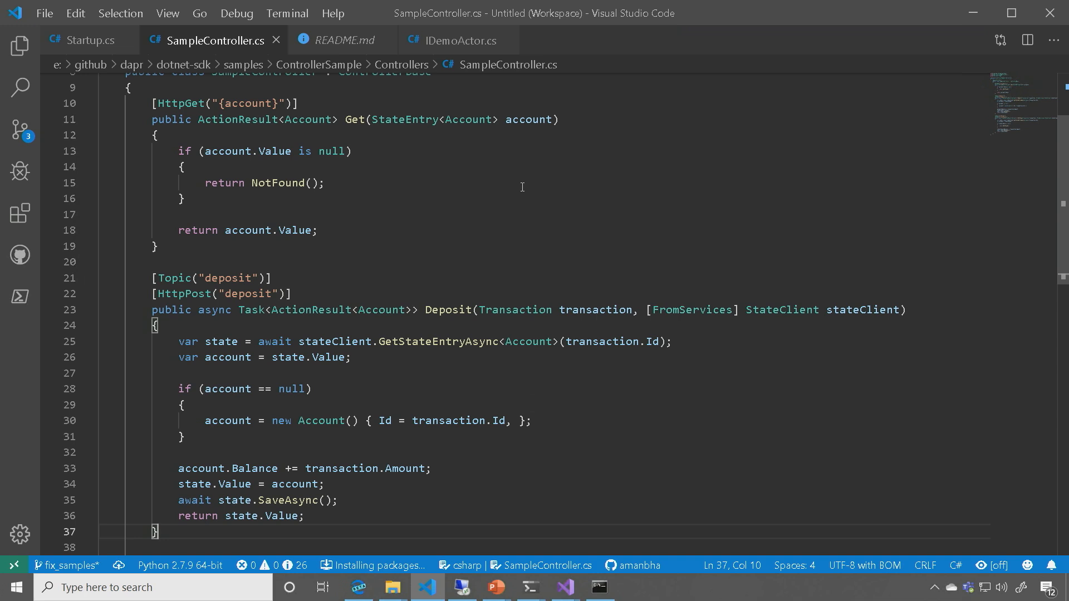
left_click(185, 198)
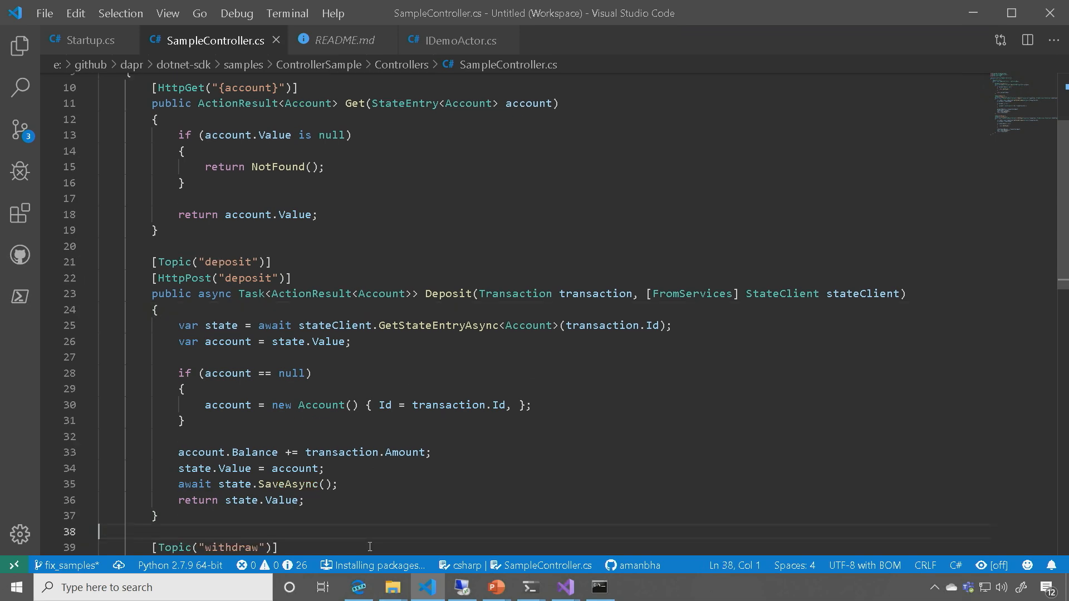
mouse_move(428, 422)
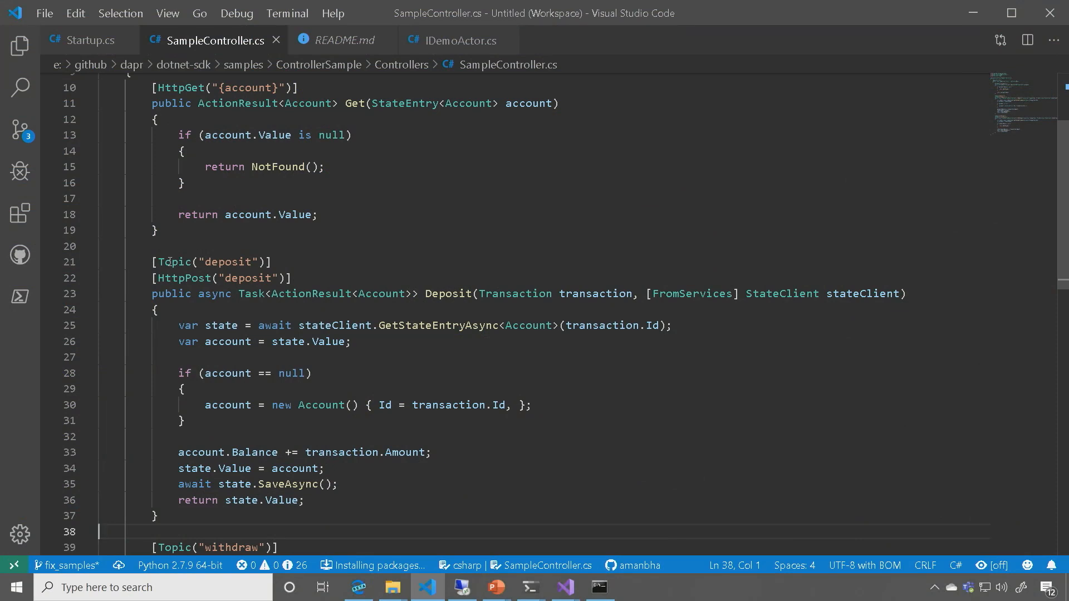
double_click(174, 262)
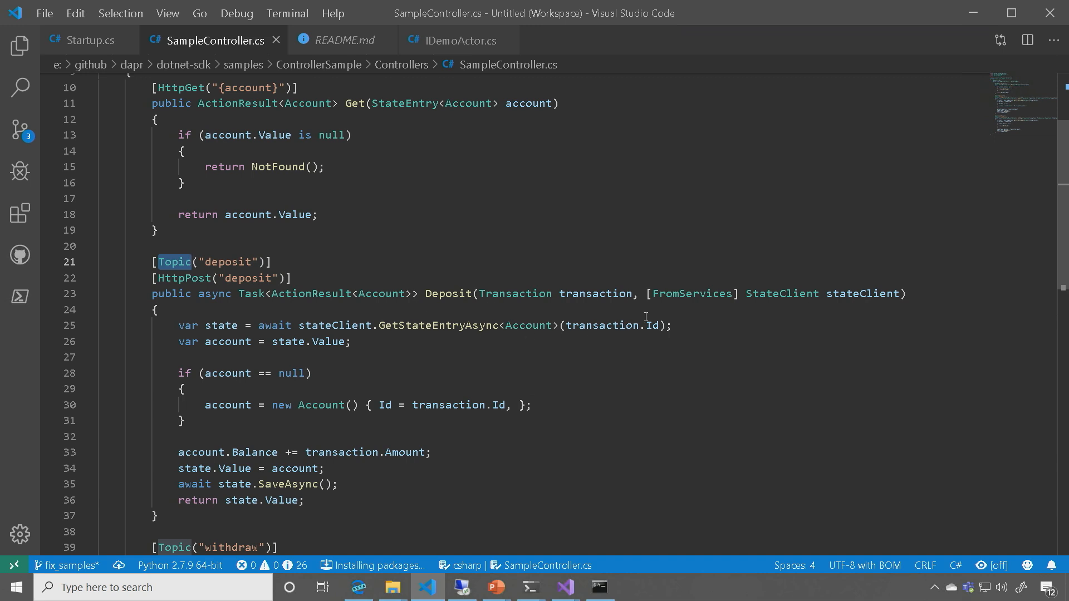
mouse_move(856, 294)
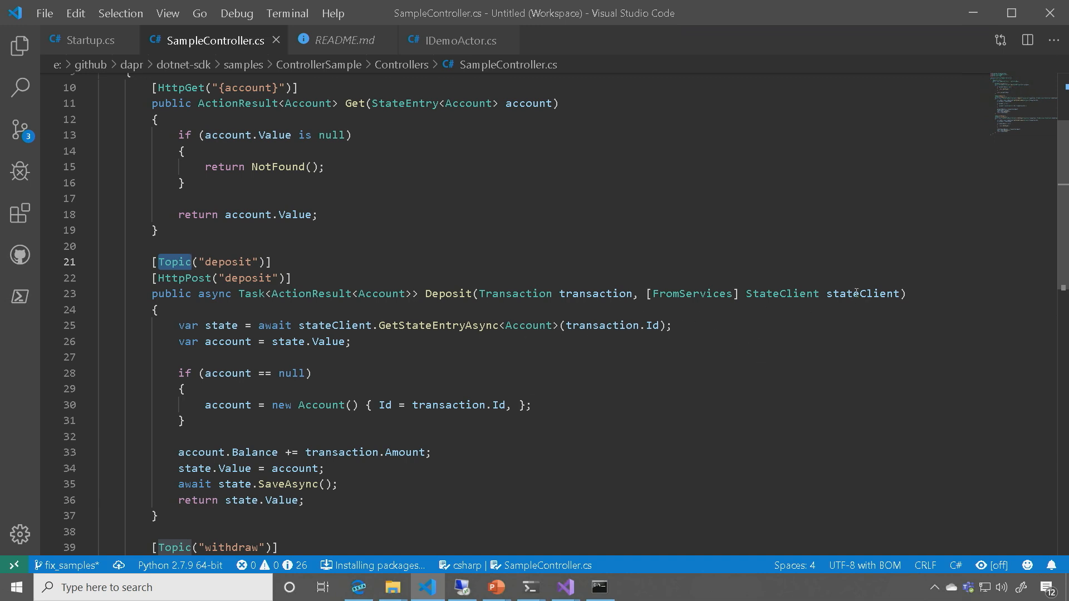
Select the stateClient parameter in the Deposit action's signature
left_click(853, 294)
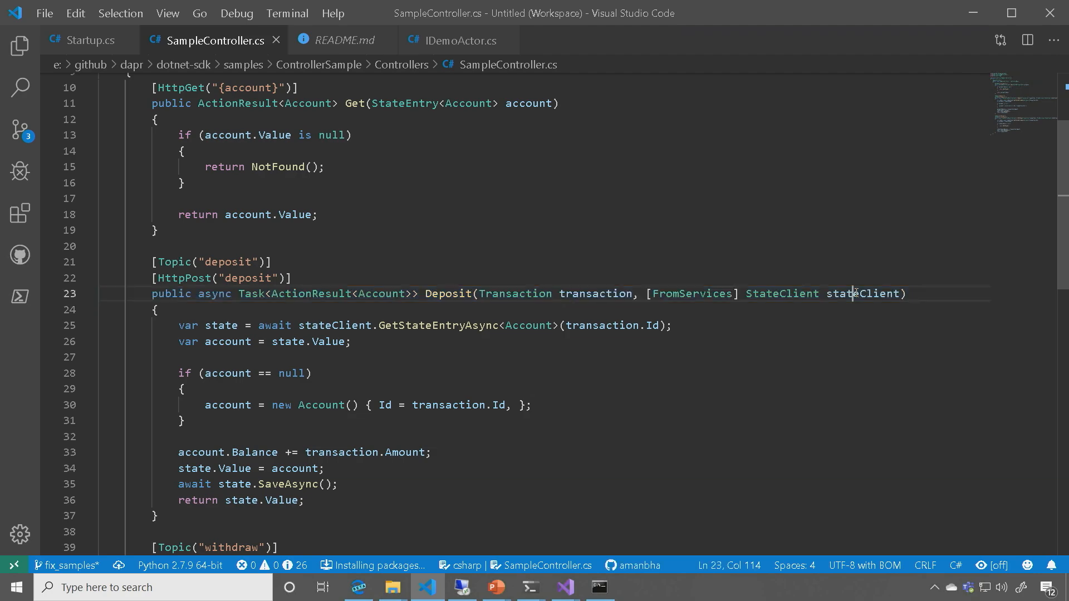
double_click(862, 293)
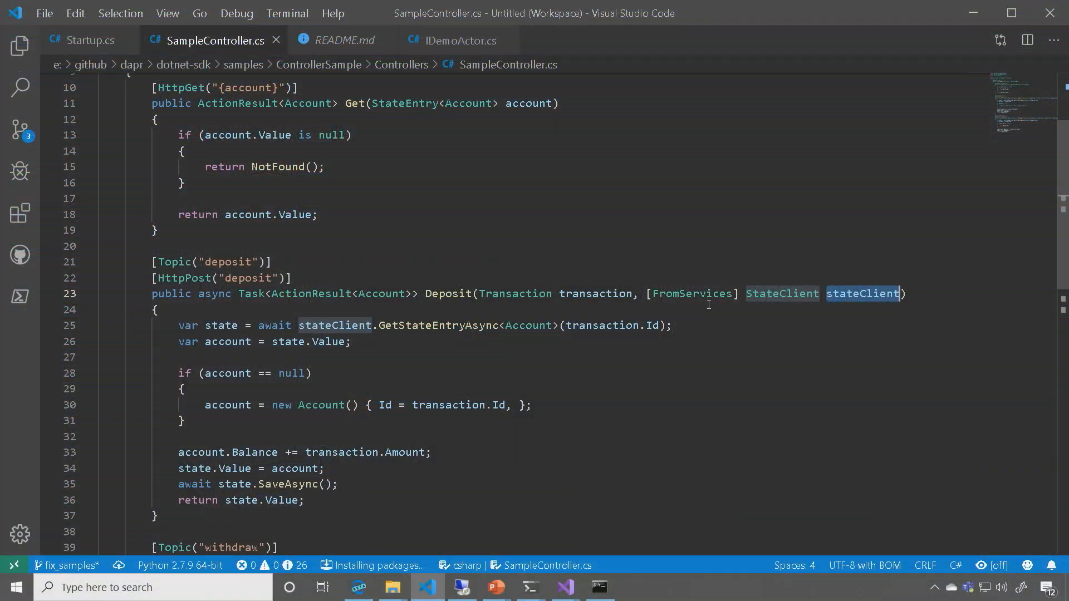
mouse_move(440, 419)
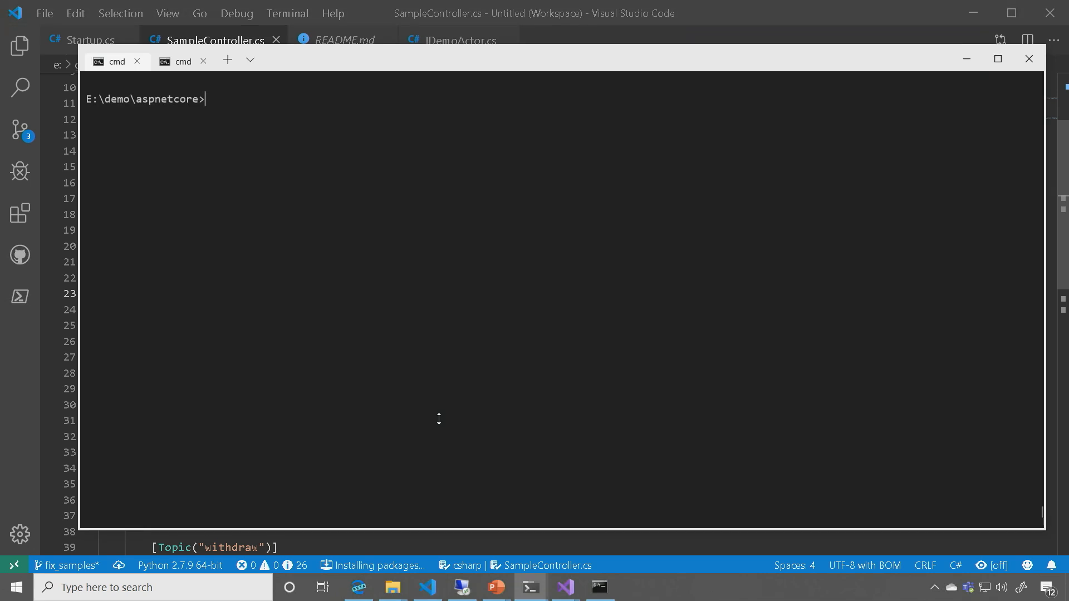
Run ControllerSample.dll under Dapr as aspnetcore_sample on port 3501, app port 5000
type("dapr run --app-id aspnetcore_sample --port 3501 --app-port 5000 dotnet ControllerSample.dll")
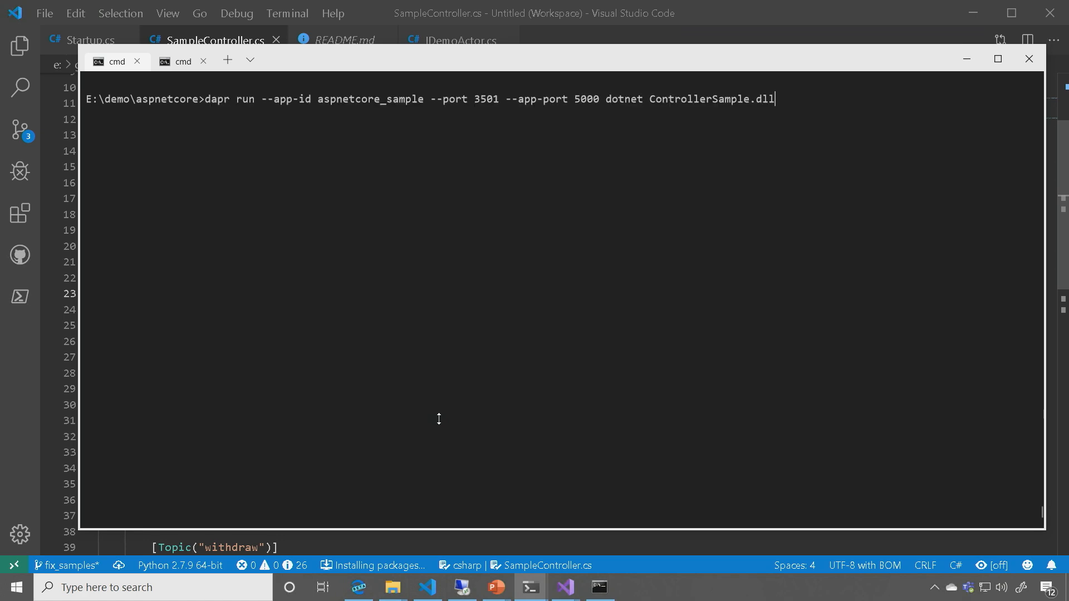
key("enter")
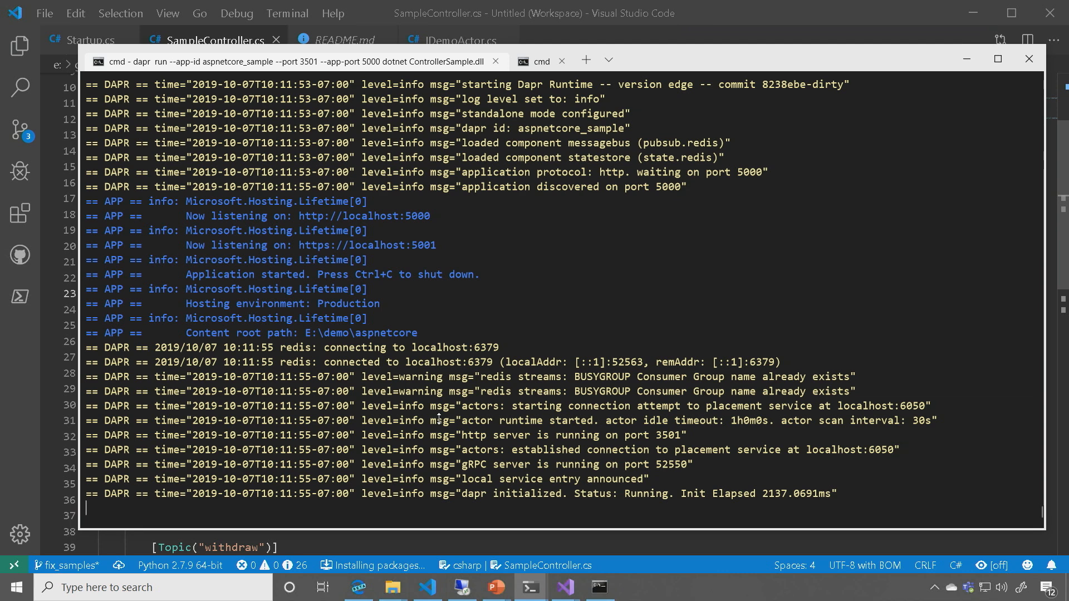
mouse_move(475, 333)
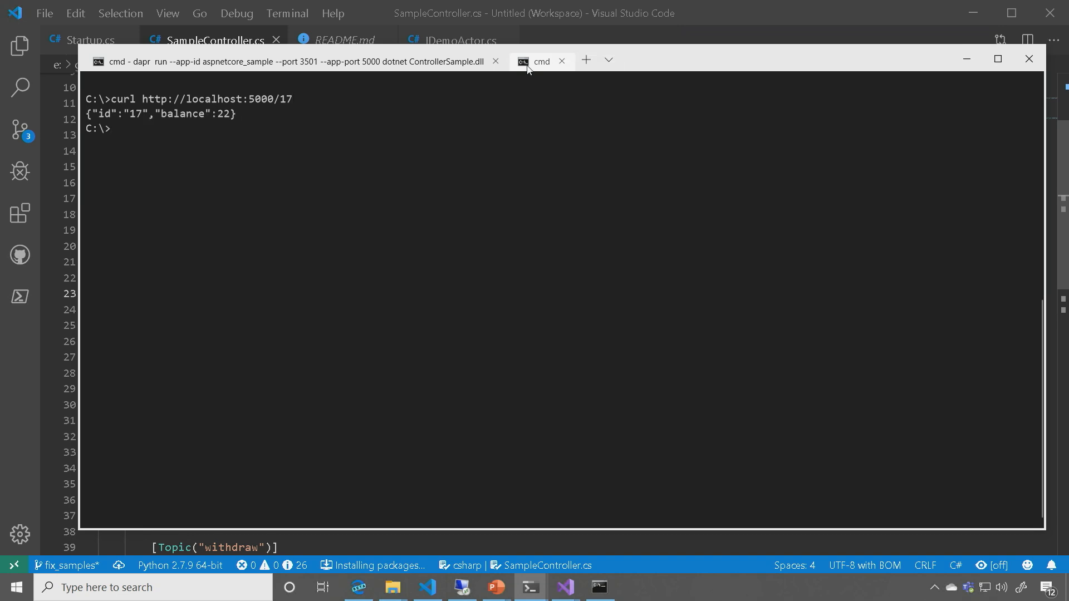
Fetch account 17, then type a Dapr publish withdrawing 15 to the withdraw topic
type("curl http://localhost:5000/17")
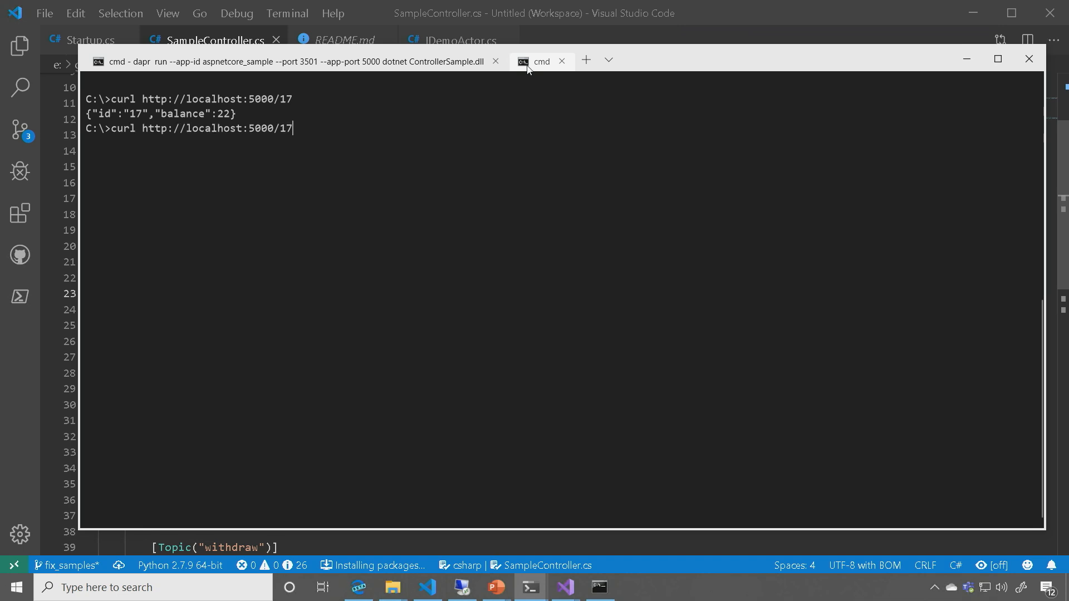
type("dapr publish -t withdraw -p \"{\\\"id\\\": \\\"17\\\", \\\"amount\\\": 15 }\"")
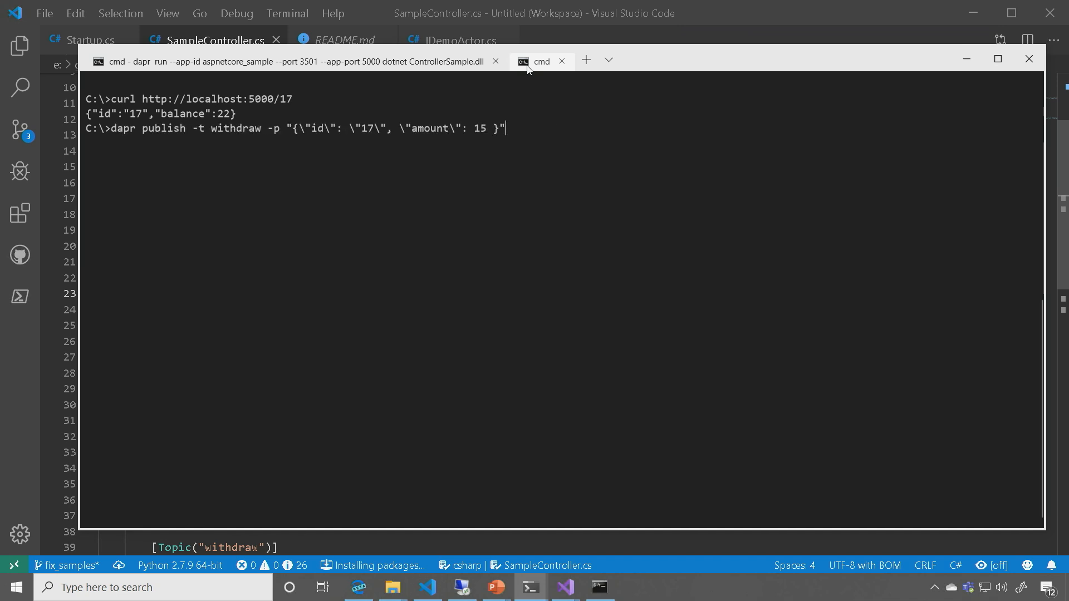